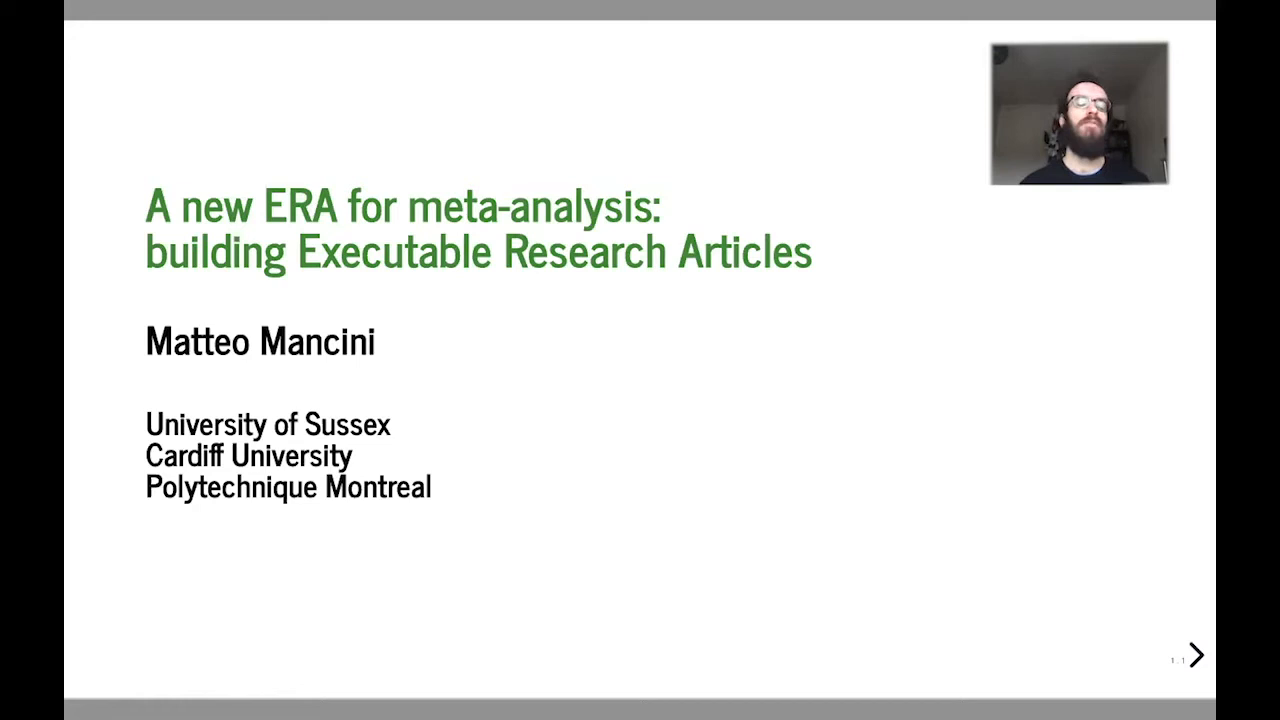
Advance from the title slide to the Plotly Express iris scatter plot example.
click(1196, 656)
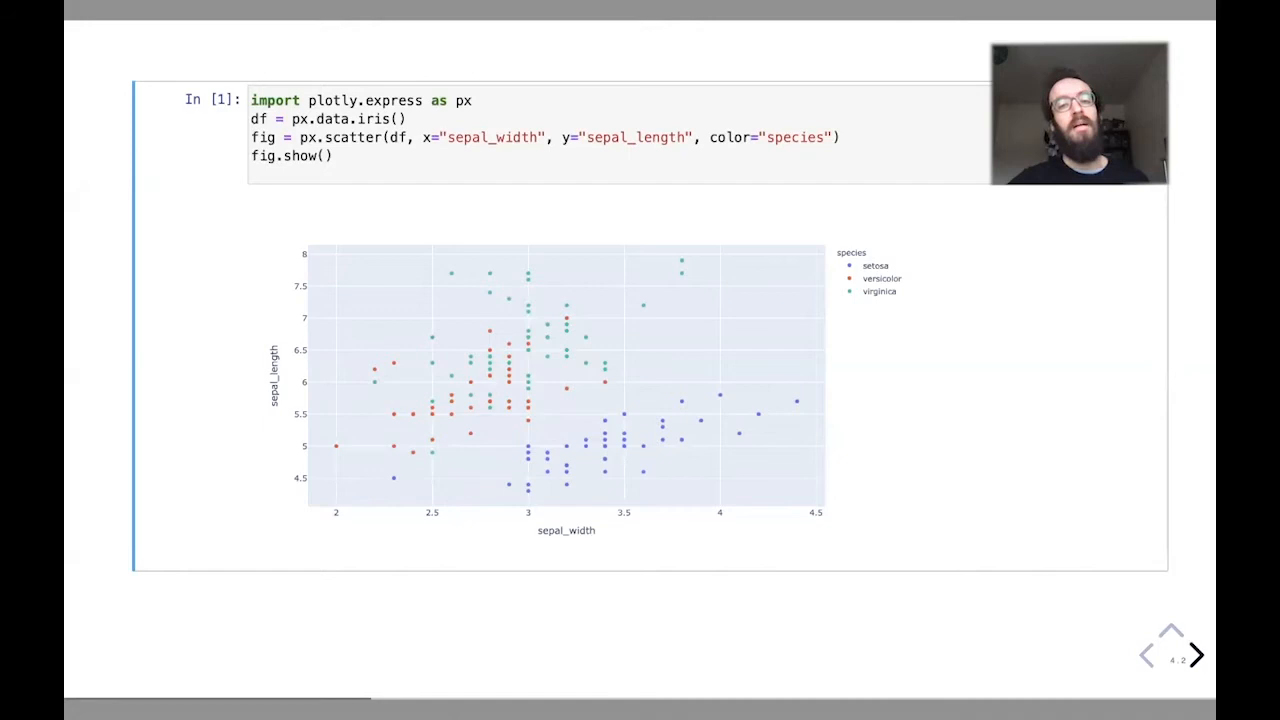
Advance to the literature-survey Sankey diagram and show the Records screened exclusion criteria.
click(1196, 656)
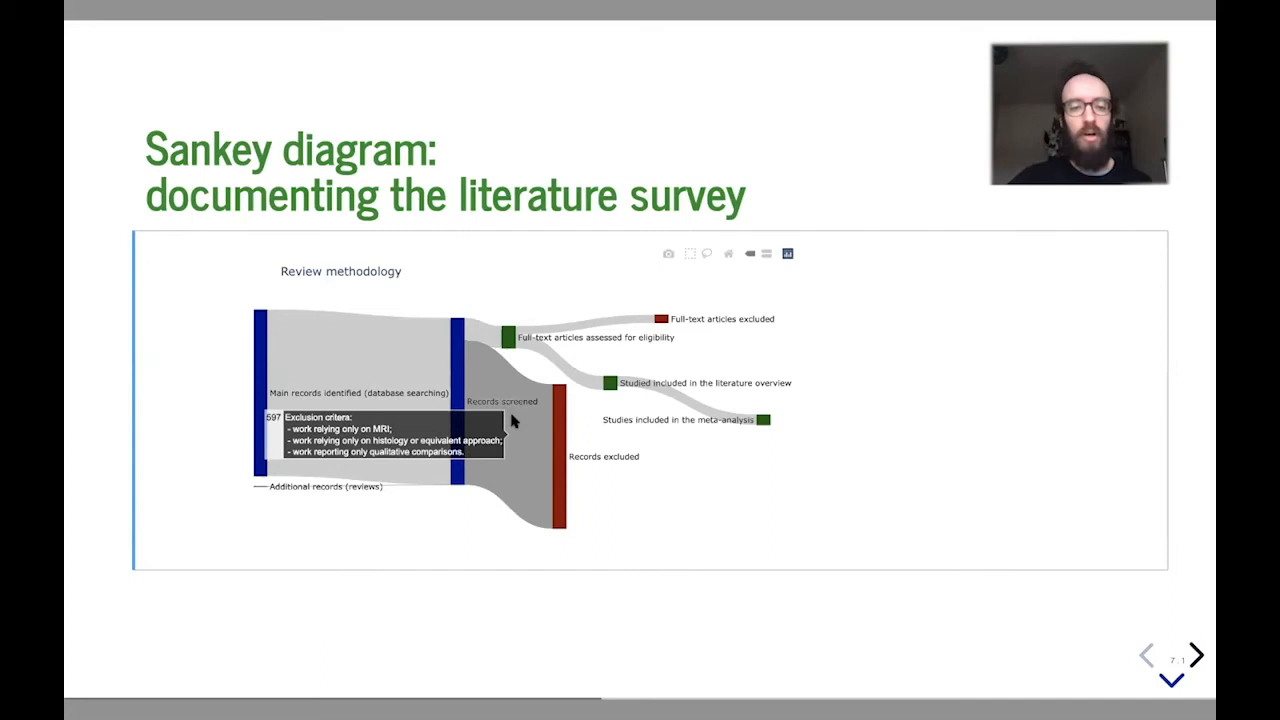
Advance to Treemaps (I) and zoom into the Tardif et al., 2012 entry.
click(1196, 656)
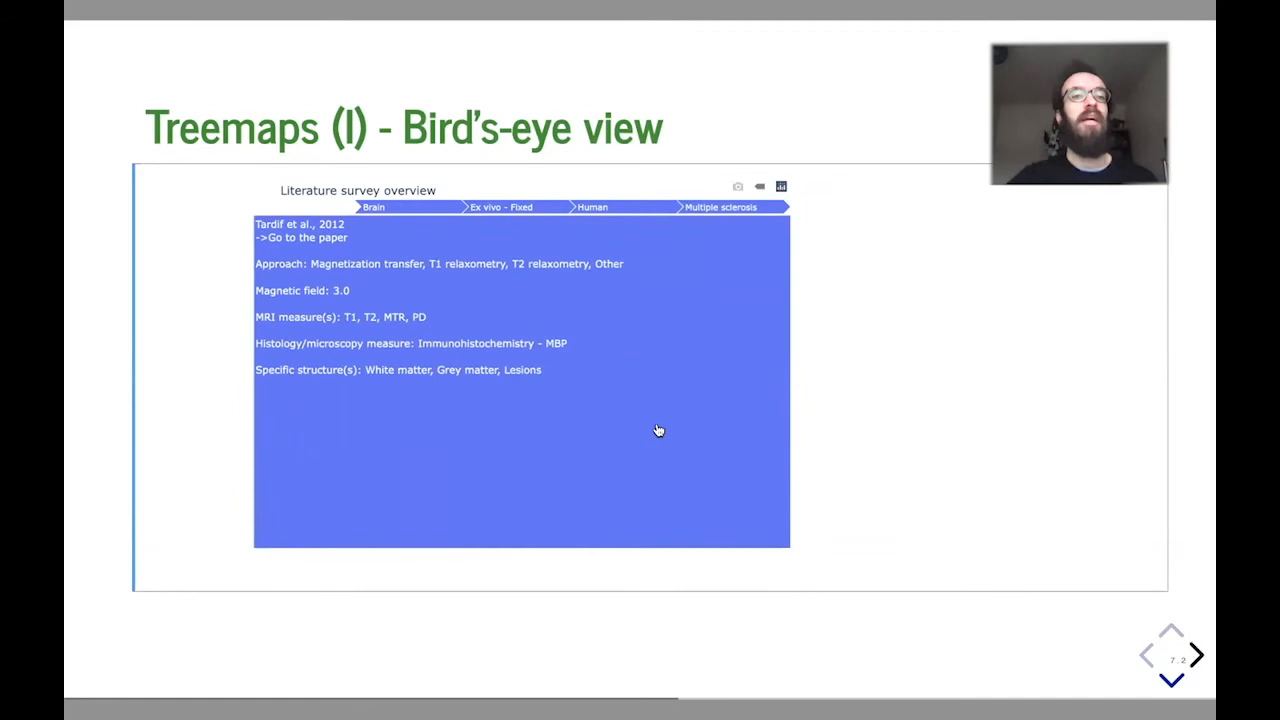
Advance through Treemaps (II) to the sample-size versus effect-size bubble plot with a study's details.
click(1196, 656)
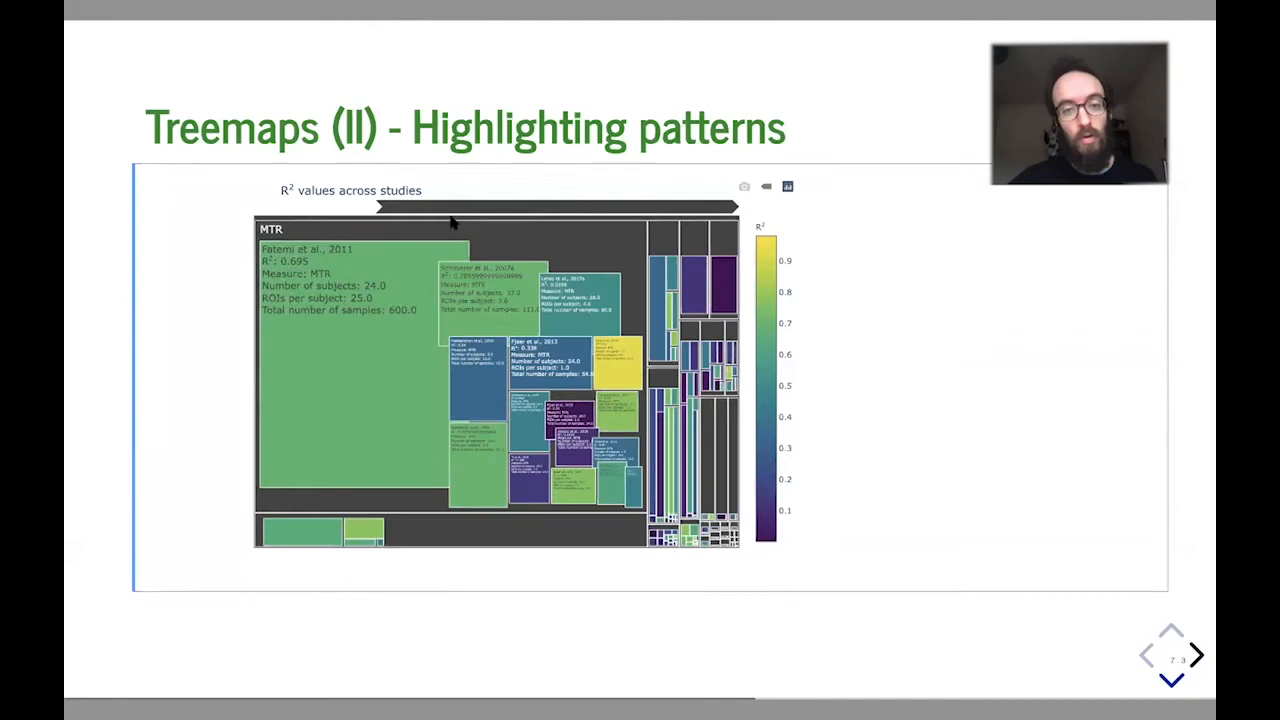
click(1196, 656)
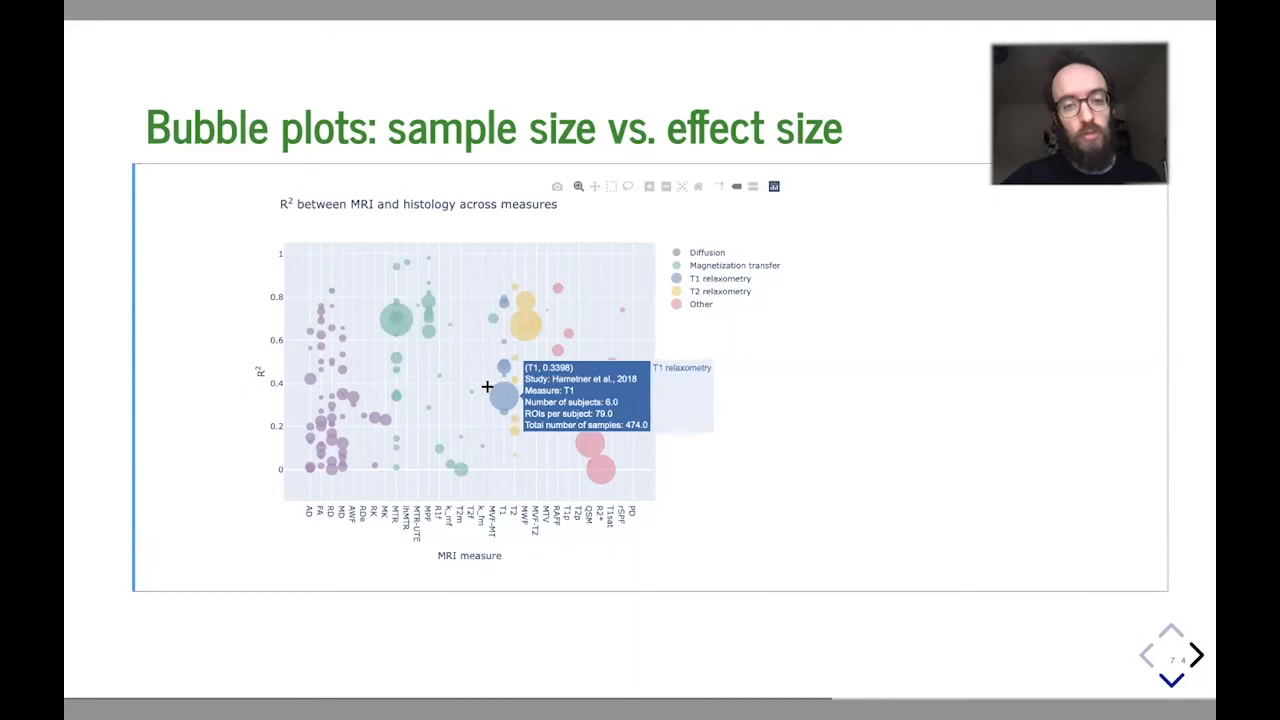
Advance through the forest plots slide to the multiple-comparisons heatmap.
click(1196, 656)
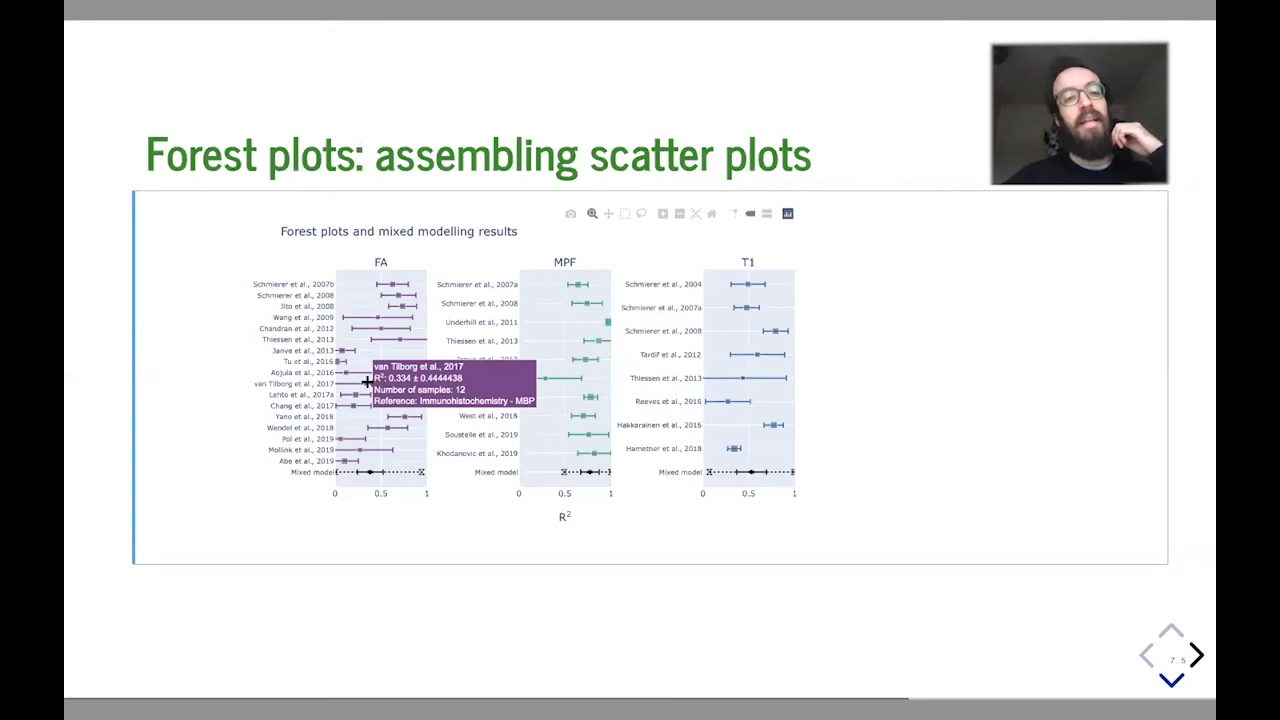
mouse_move(424, 478)
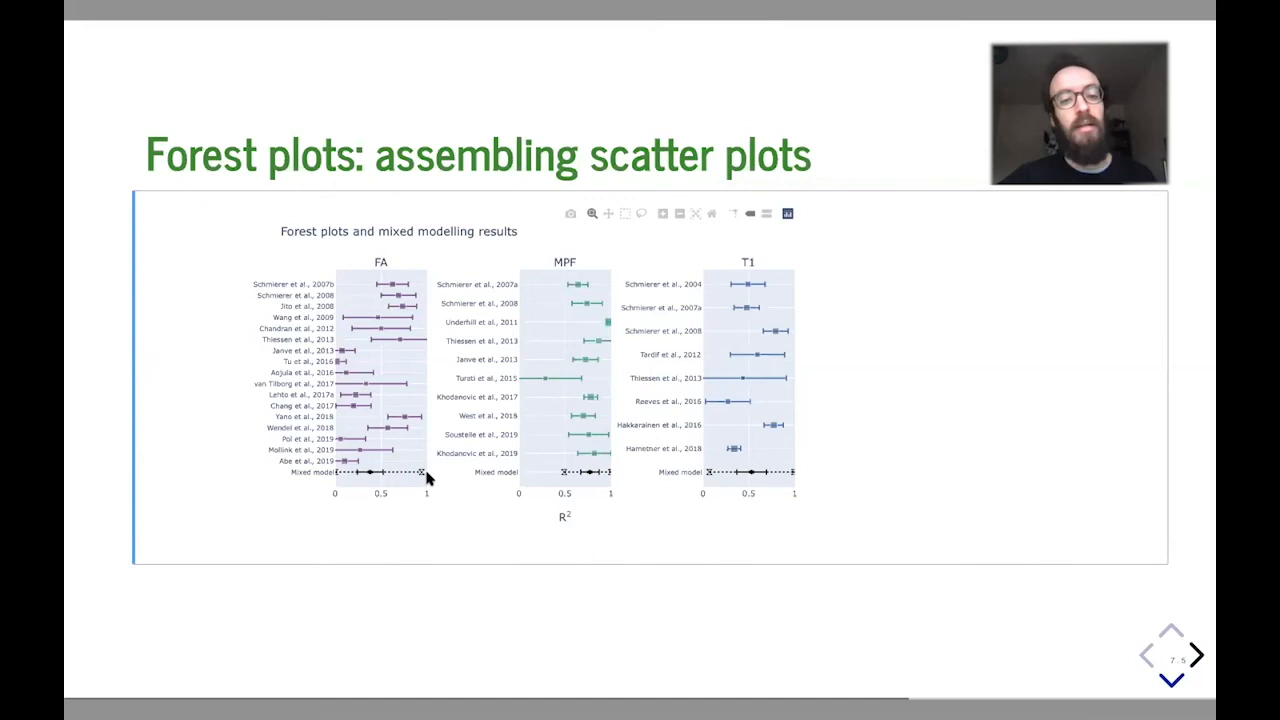
click(1196, 656)
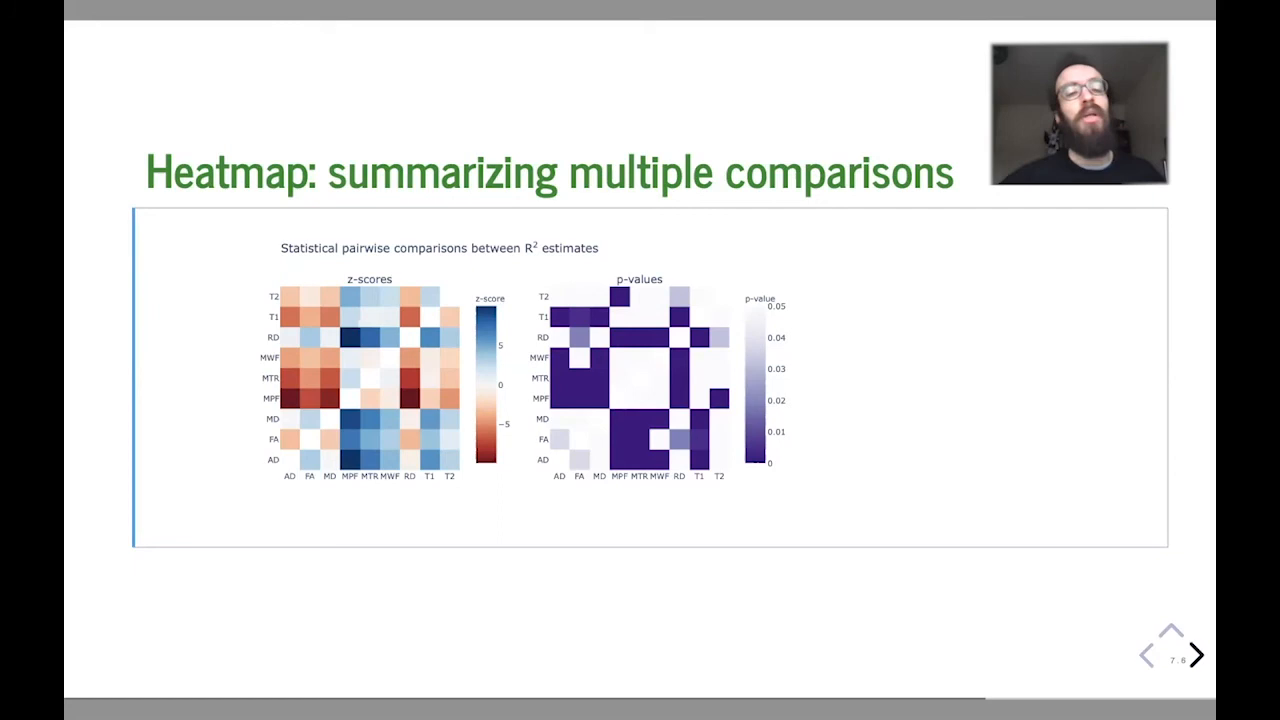
Switch from the deck to the eLife article on MRI biomarkers of myelin.
click(1196, 656)
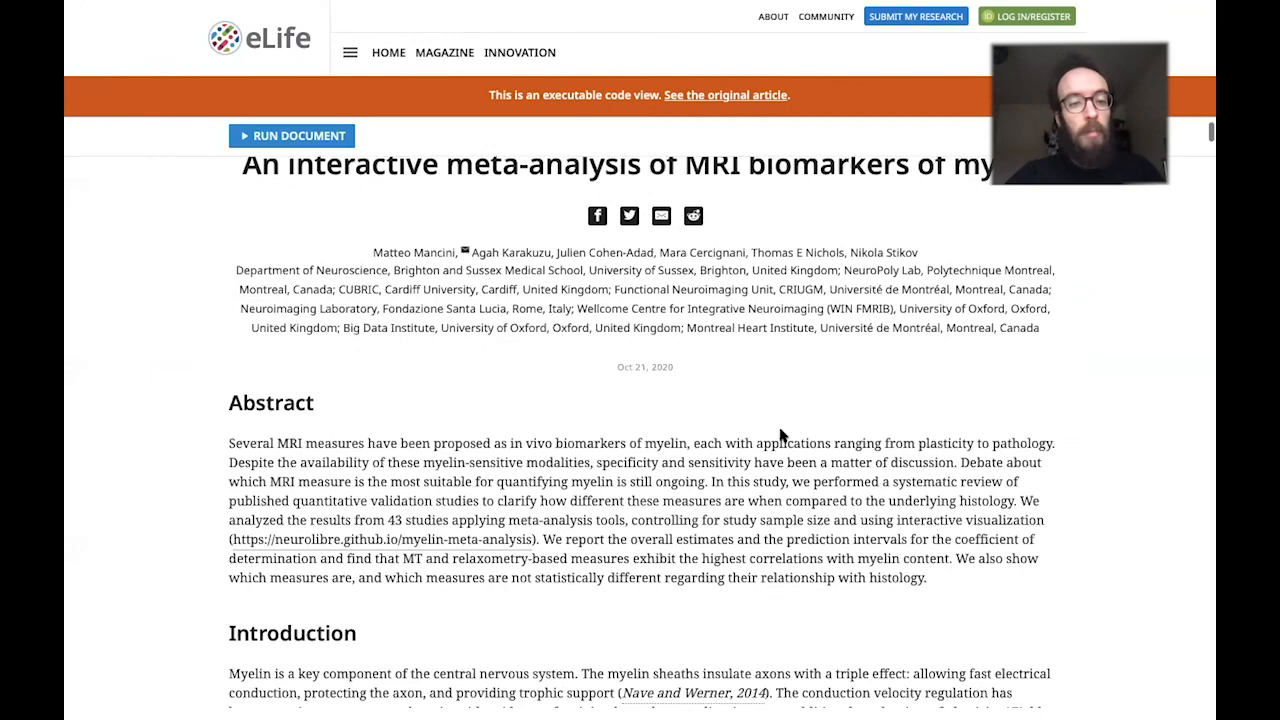
Bring Figure 1's Sankey diagram into view and expand its source code beside it.
scroll(down, 3)
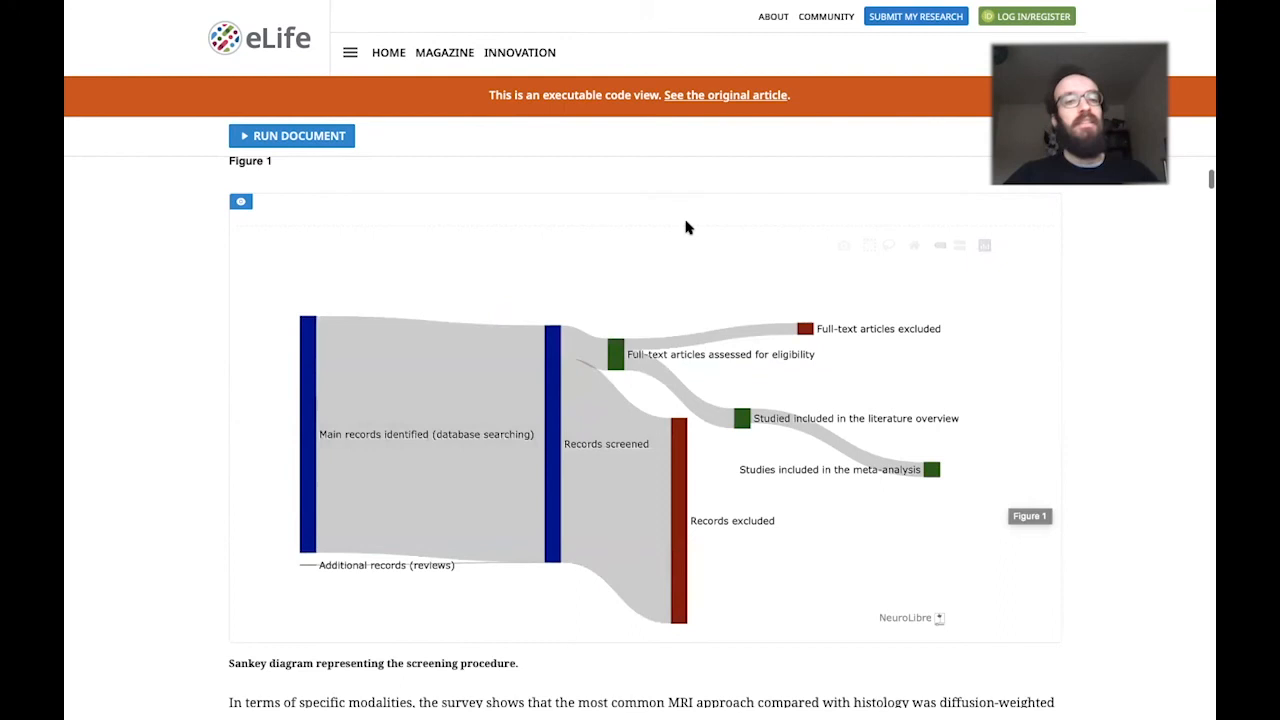
click(240, 200)
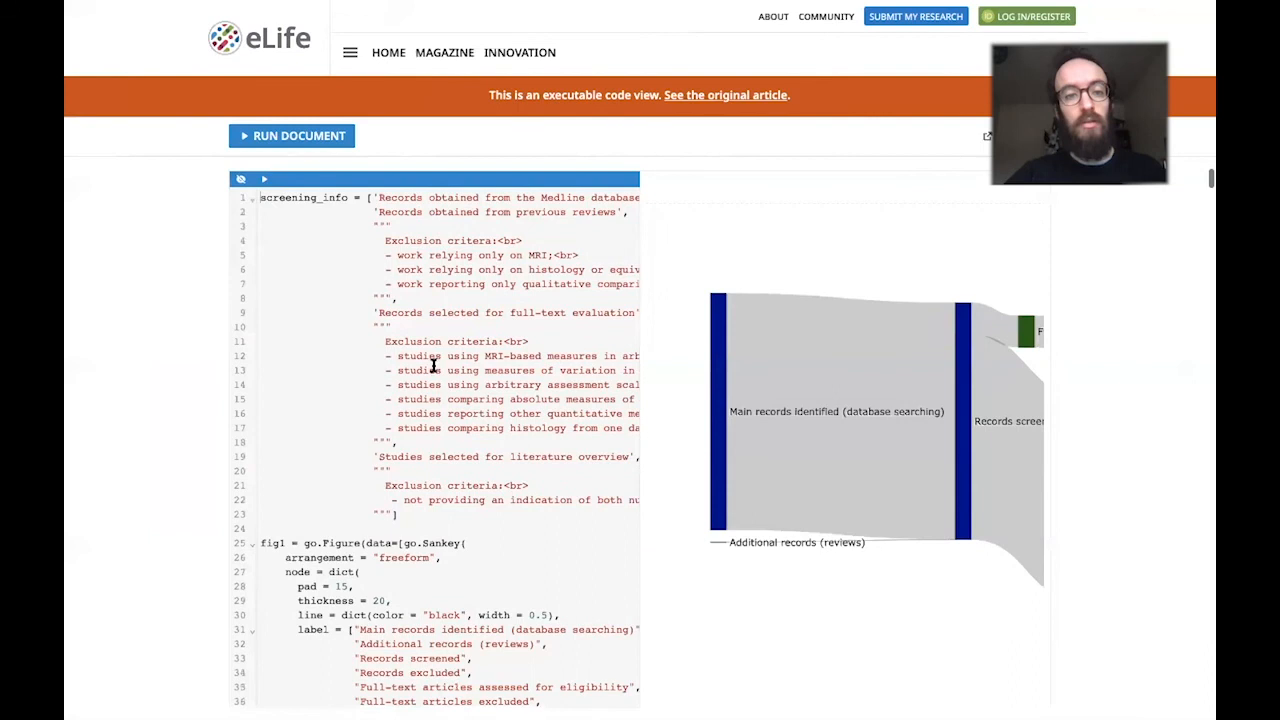